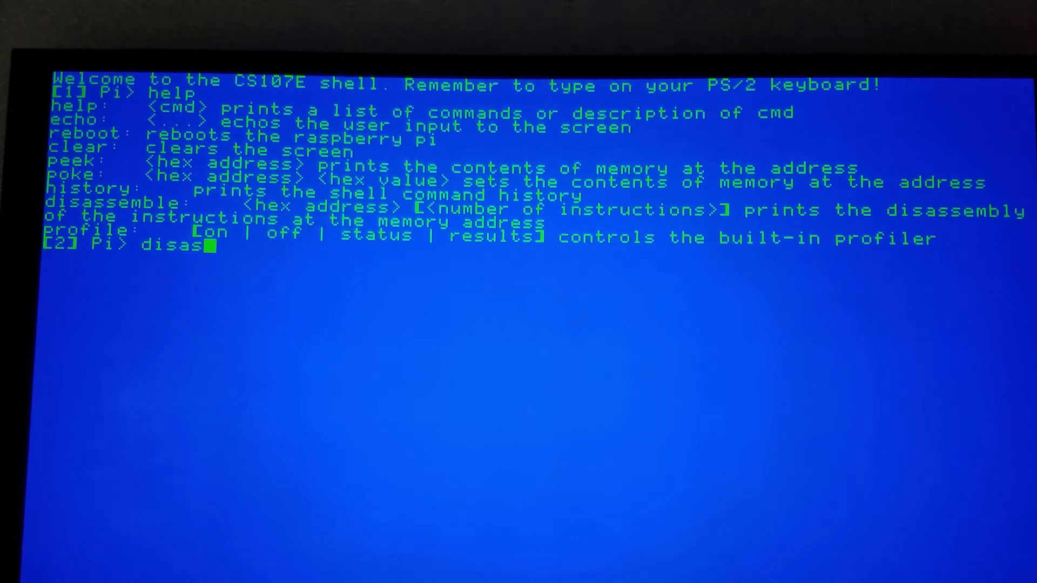
text(semble 8000 80)
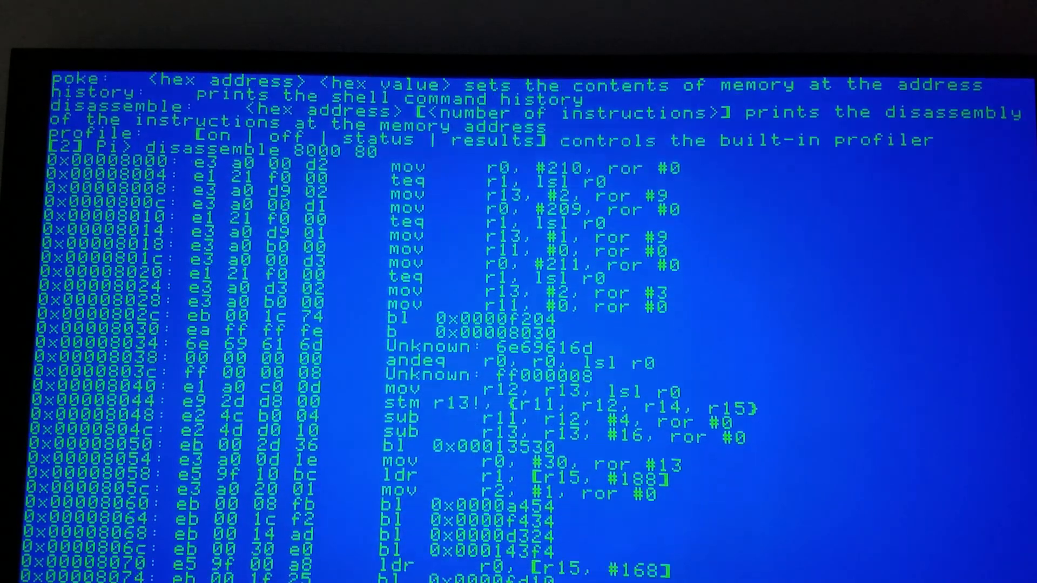
scroll(down, 3)
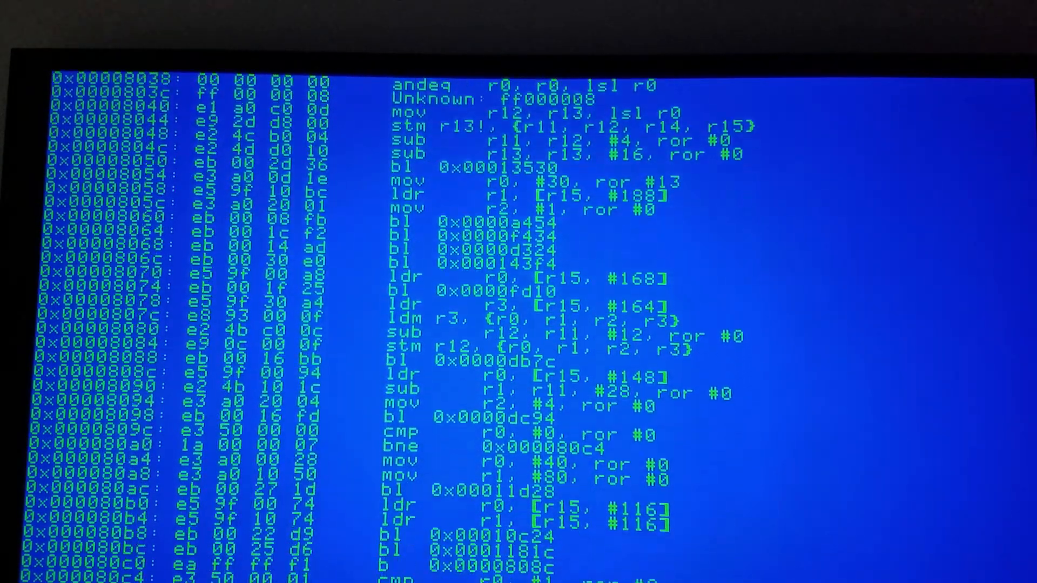